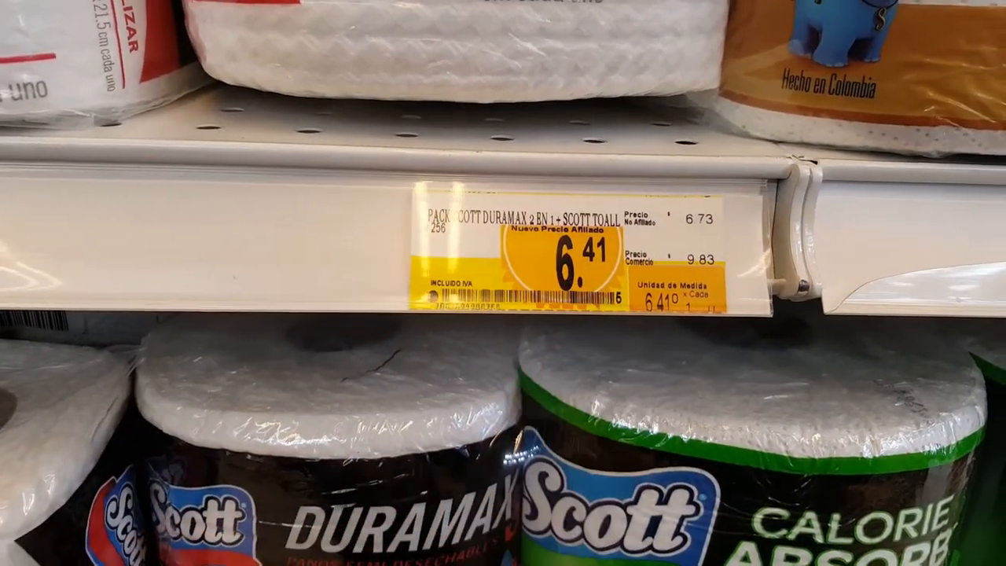
pyautogui.scroll(-3)
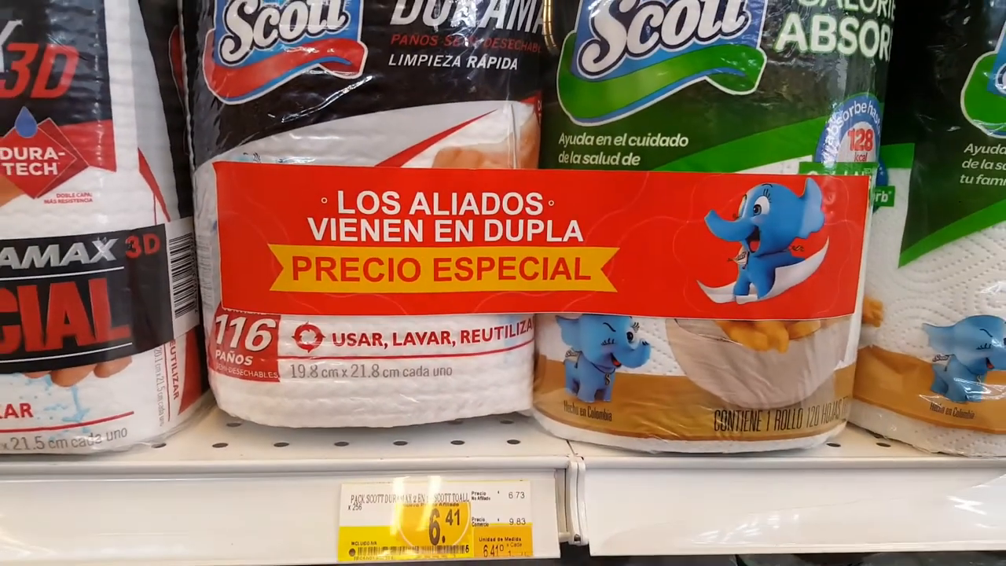